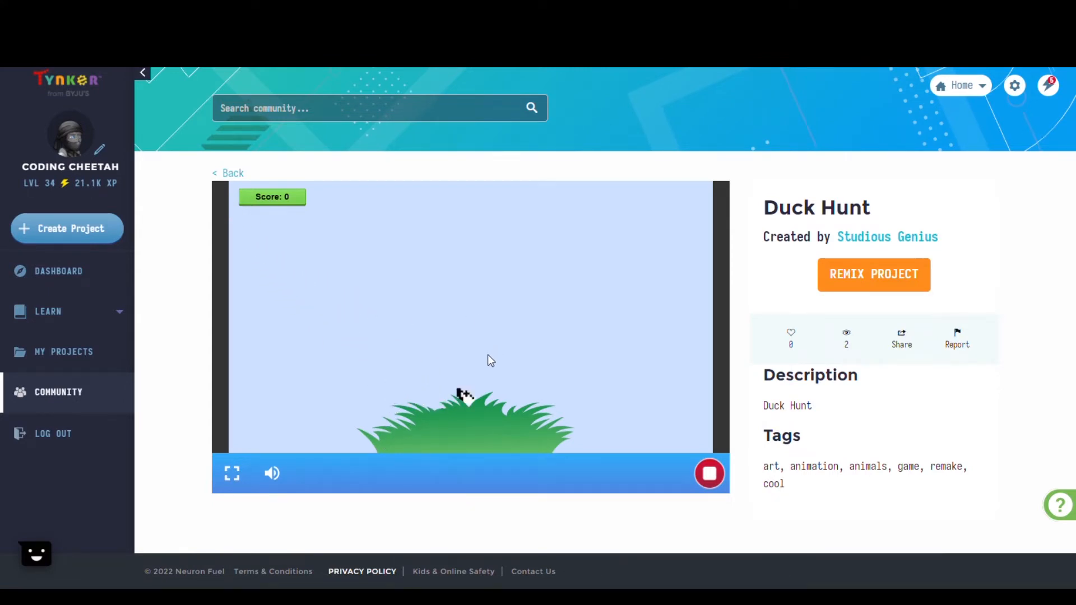
Shoot a flying duck in Duck Hunt to bring the score to 4.
left_click(467, 397)
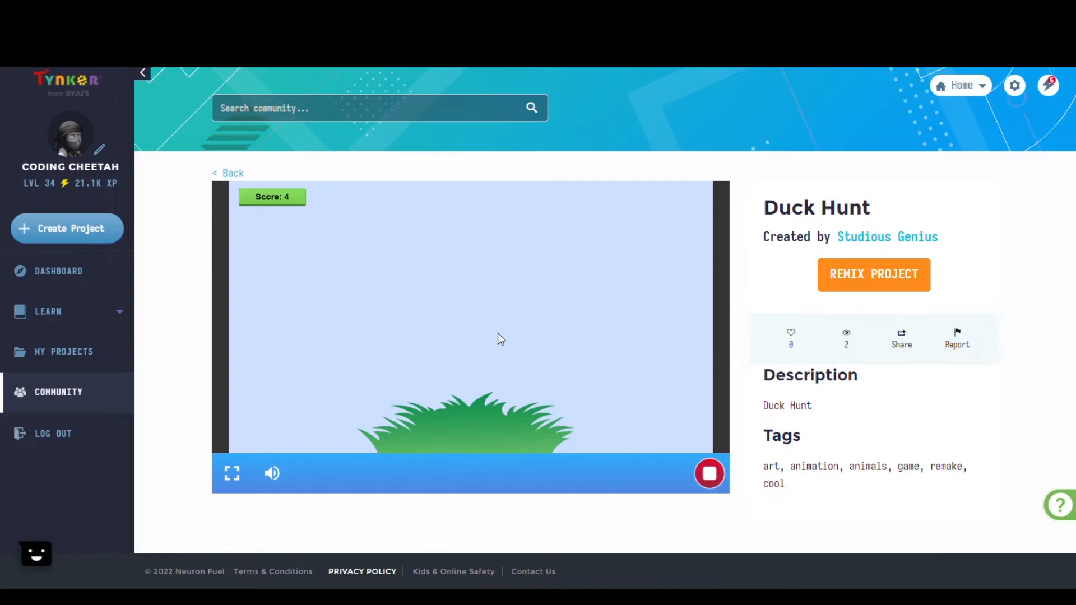
Open Duck Hunt's code and browse the duck-hunt-1, Score Watcher and Grass 1 scripts.
left_click(874, 275)
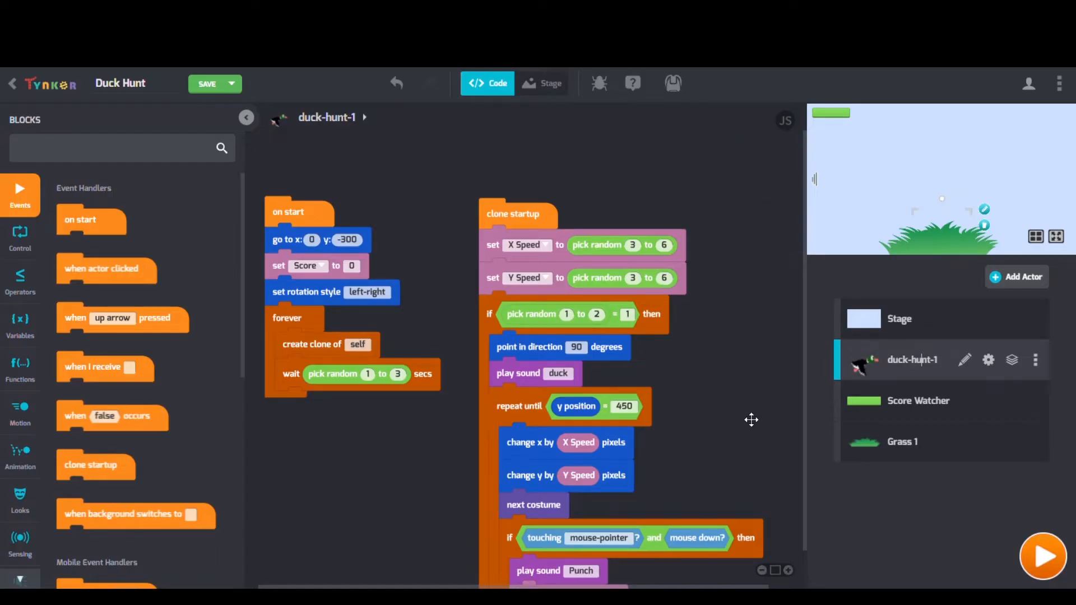
scroll("down", 3)
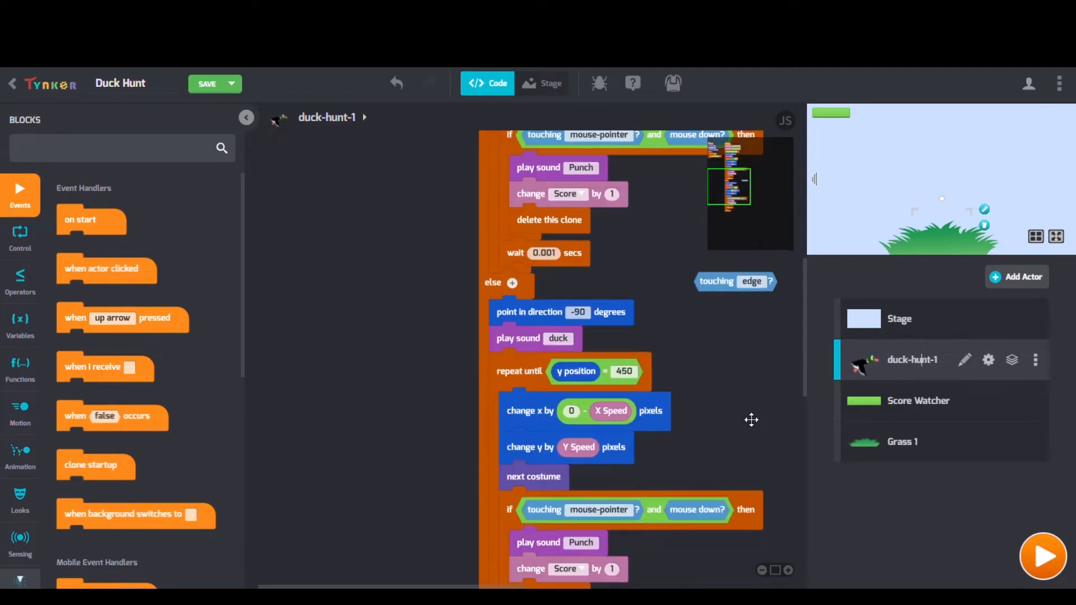
scroll("down", 3)
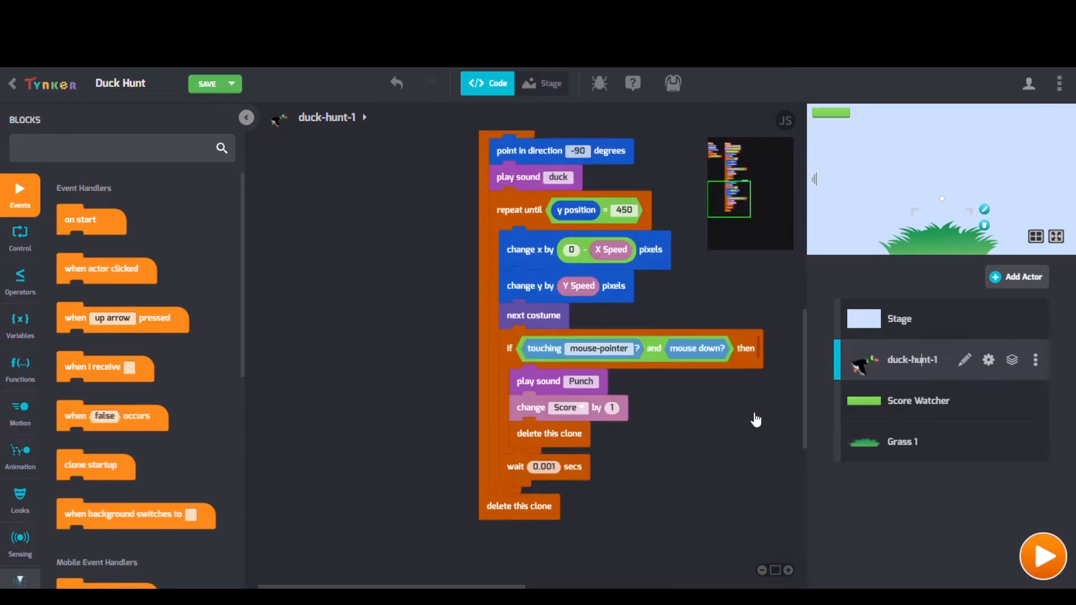
left_click(919, 401)
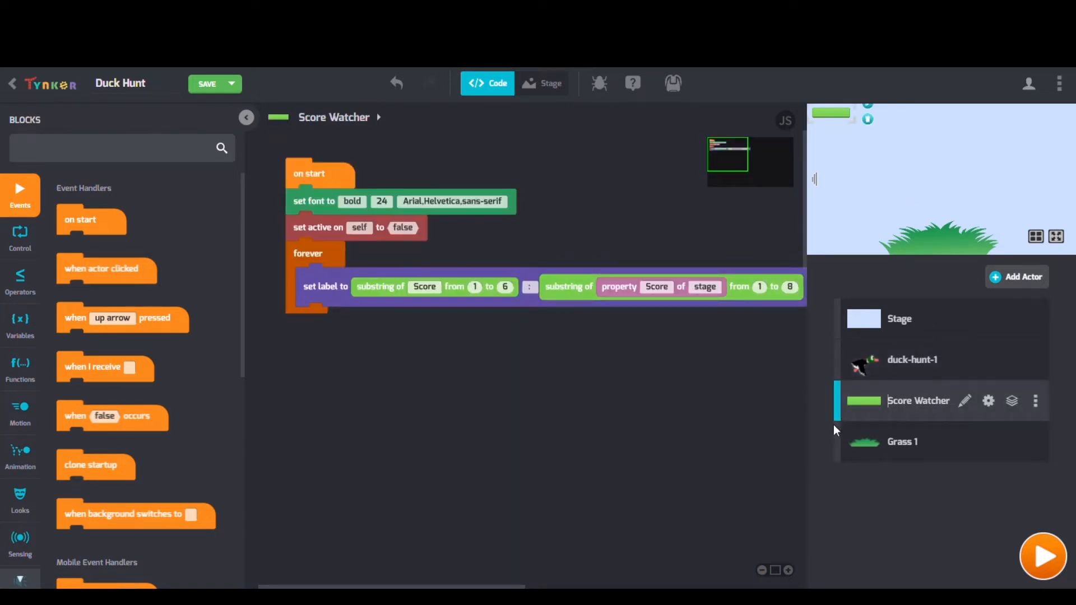
left_click(902, 442)
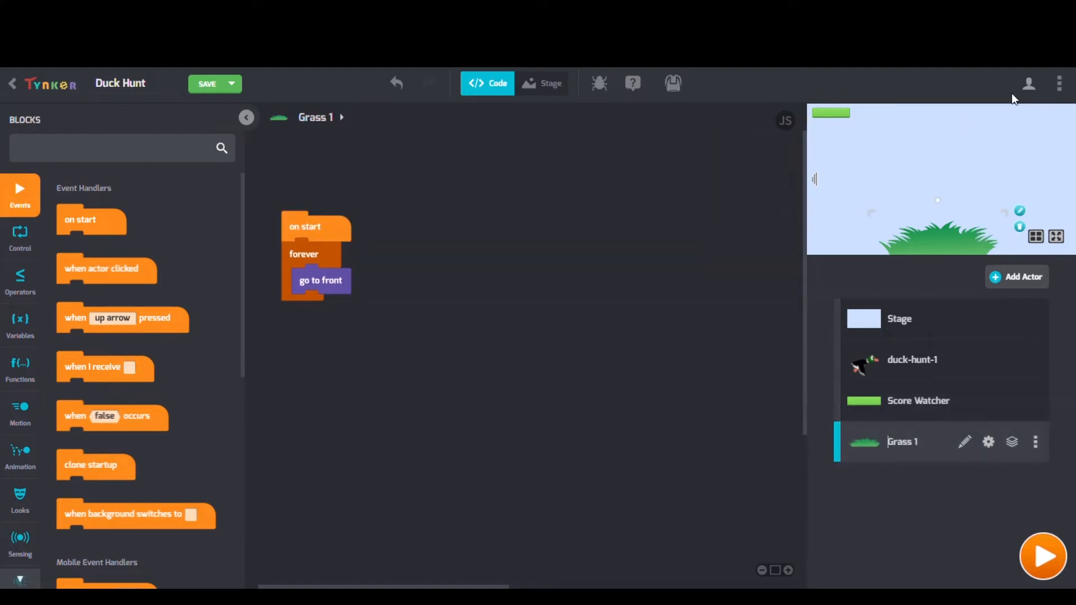
Launch Duck Hunt full screen and shoot the duck flying across the sky.
left_click(1043, 557)
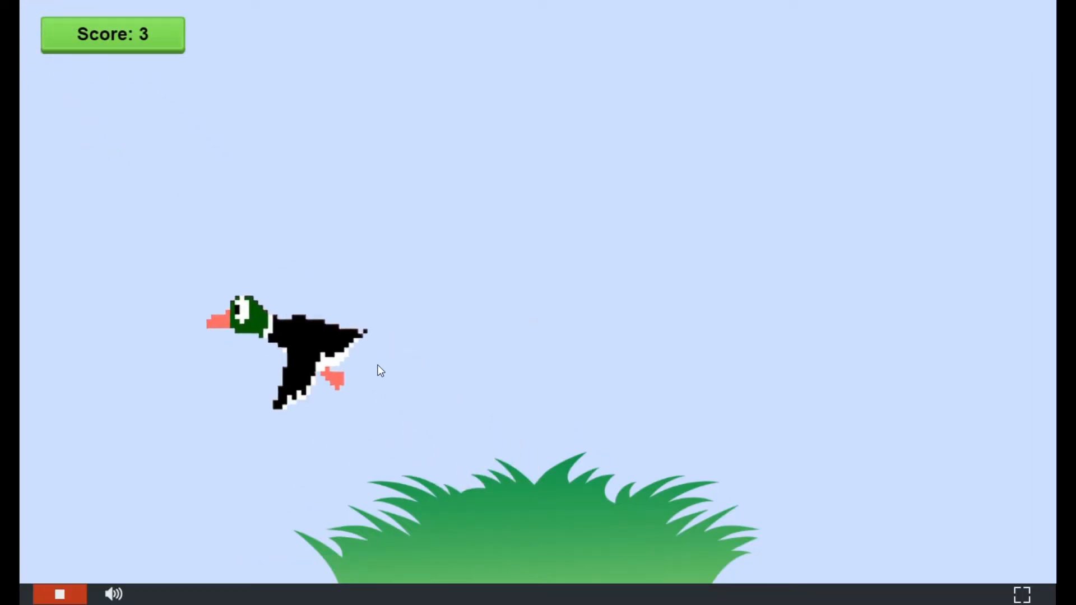
left_click(289, 344)
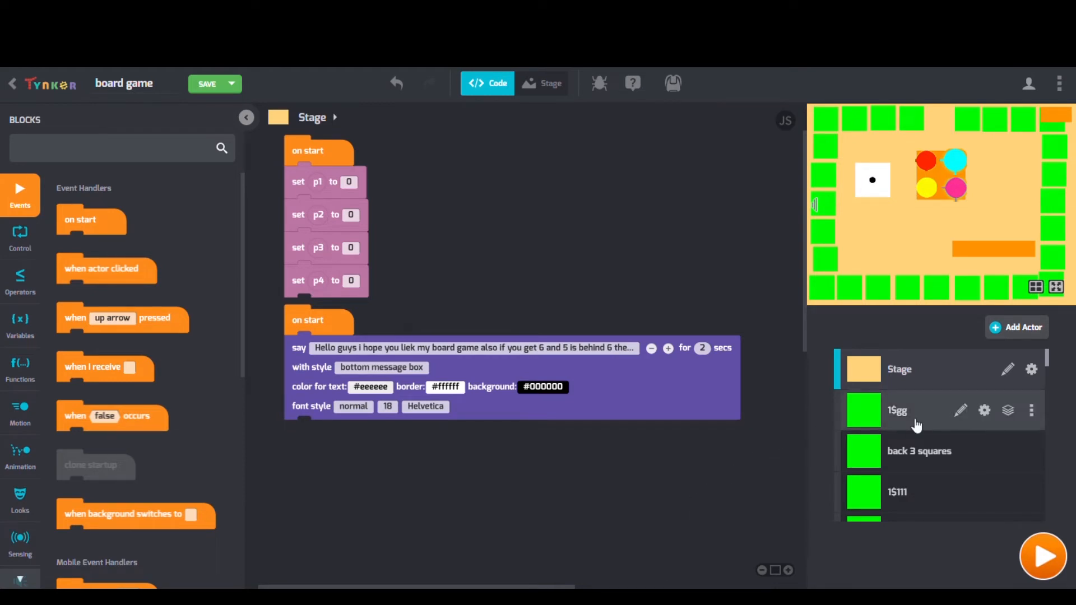
Review the 1$gg, back 3 squares and 1$111 square scripts, then run the board game.
left_click(897, 411)
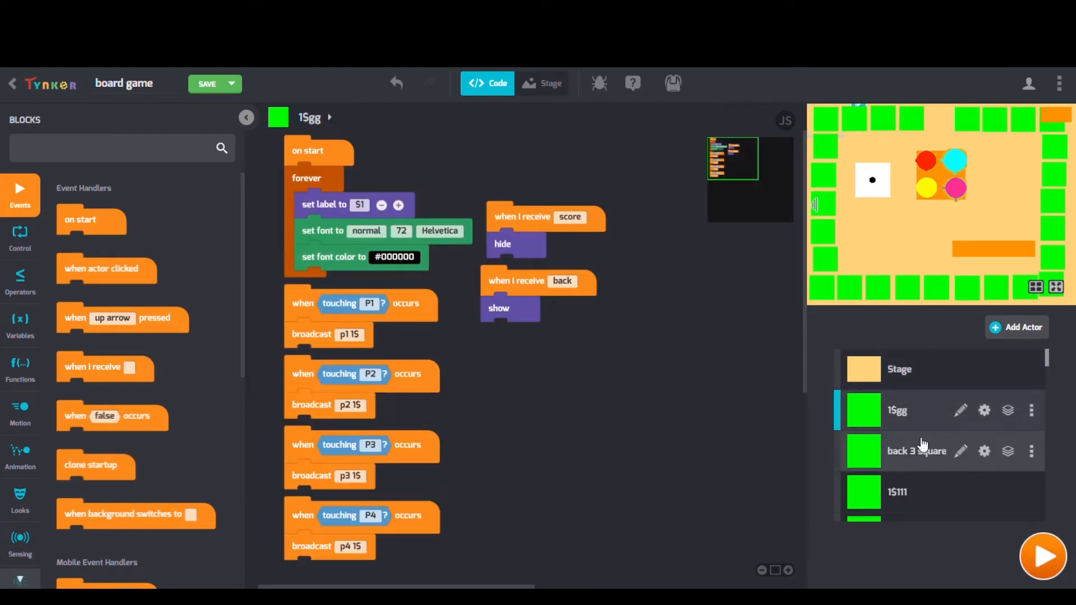
left_click(917, 451)
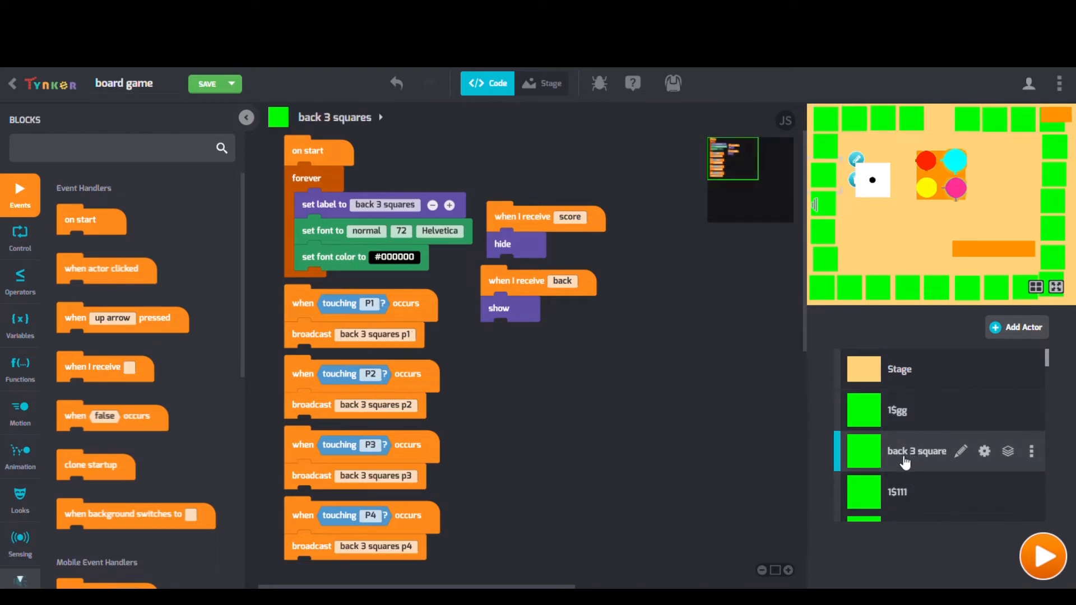
left_click(897, 492)
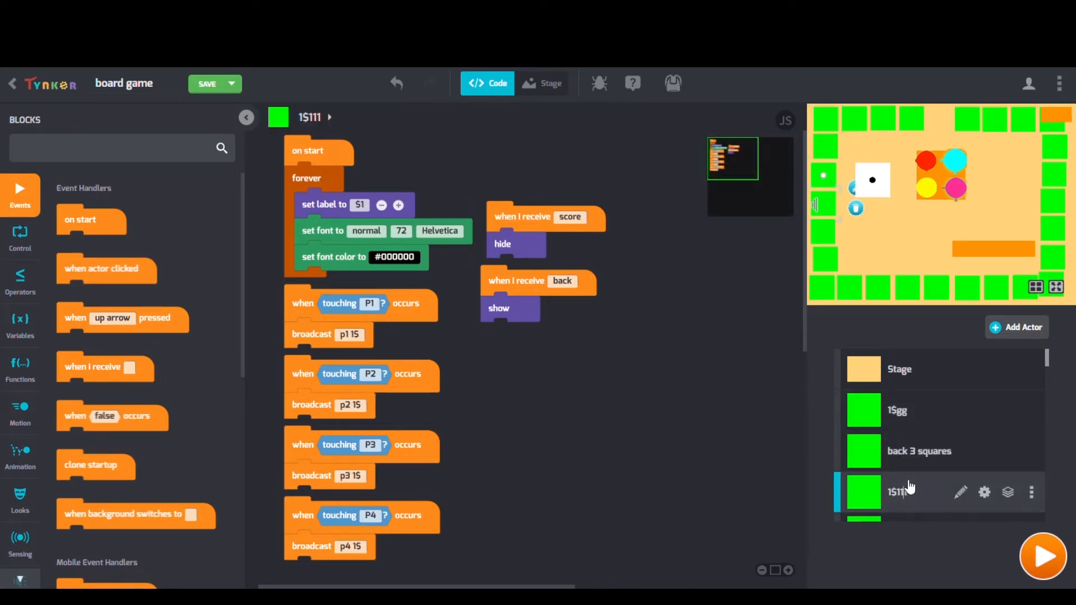
left_click(1042, 556)
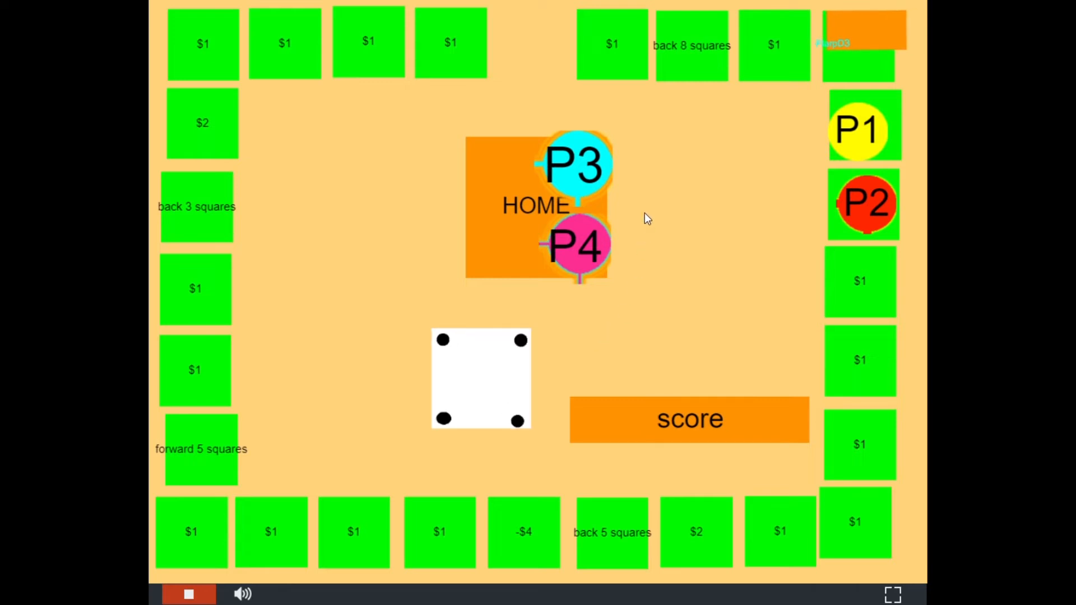
Roll the die to move a player token around the board.
left_click(480, 377)
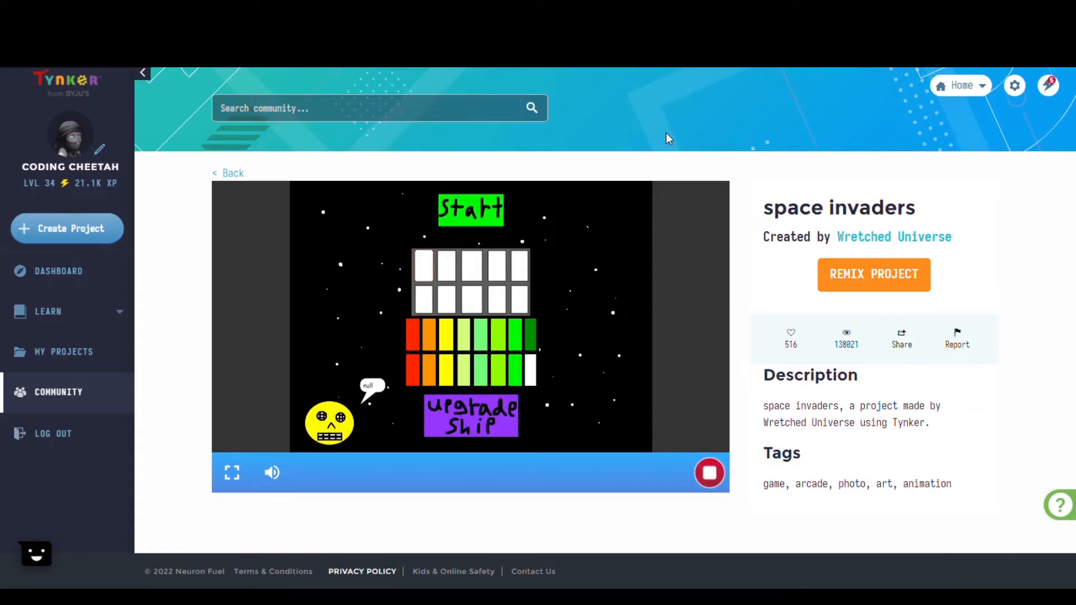
mouse_move(482, 216)
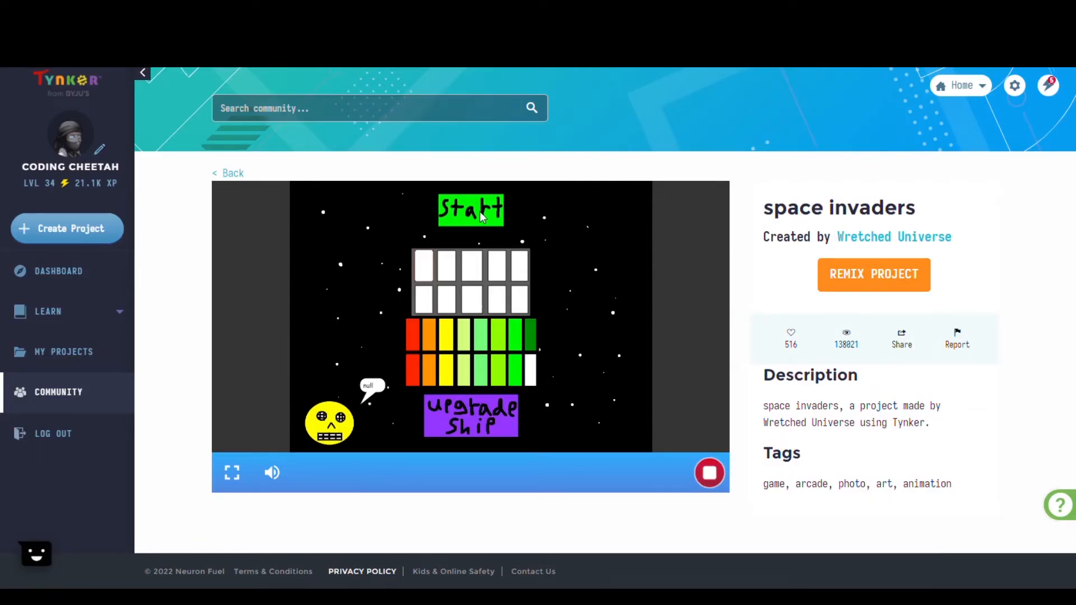
Start Space Invaders and fire at the rows of aliens.
left_click(471, 208)
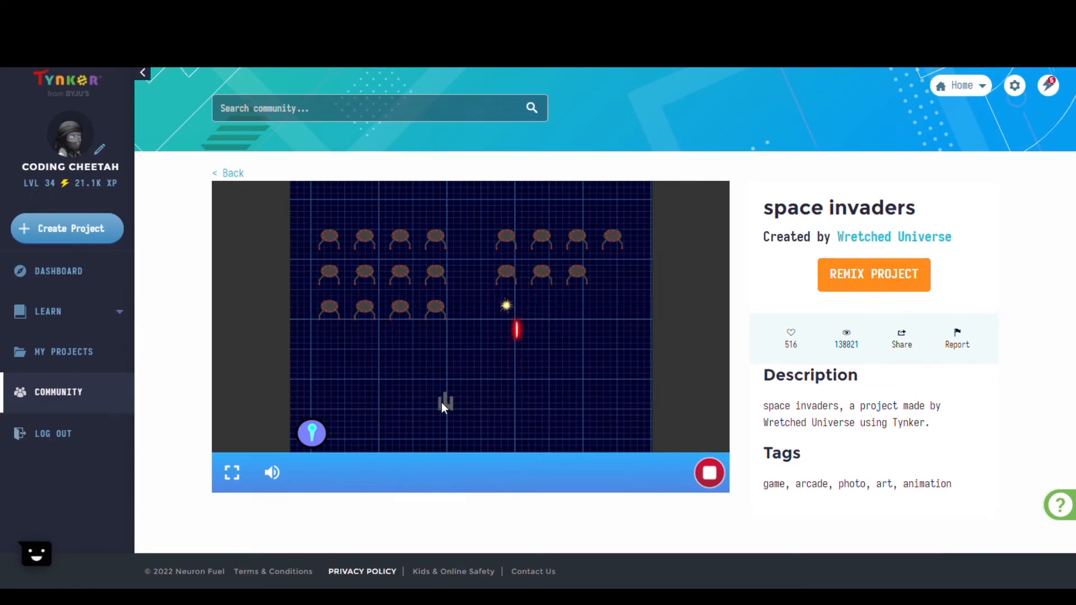
left_click(873, 275)
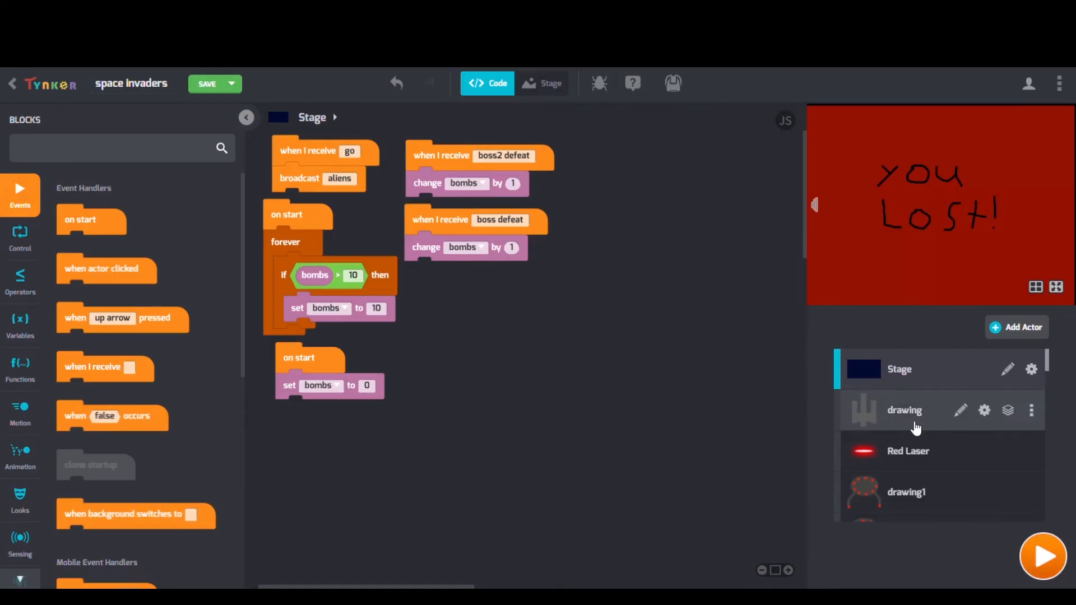
Browse the drawing ship, Red Laser and drawing1 alien scripts, then run the project.
left_click(905, 410)
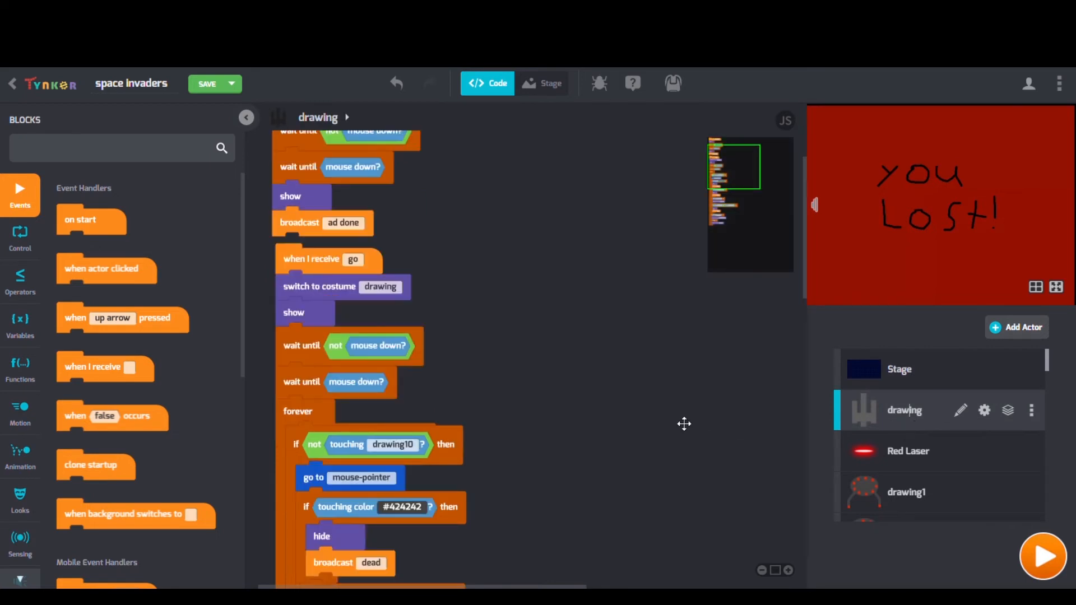
scroll("down", 3)
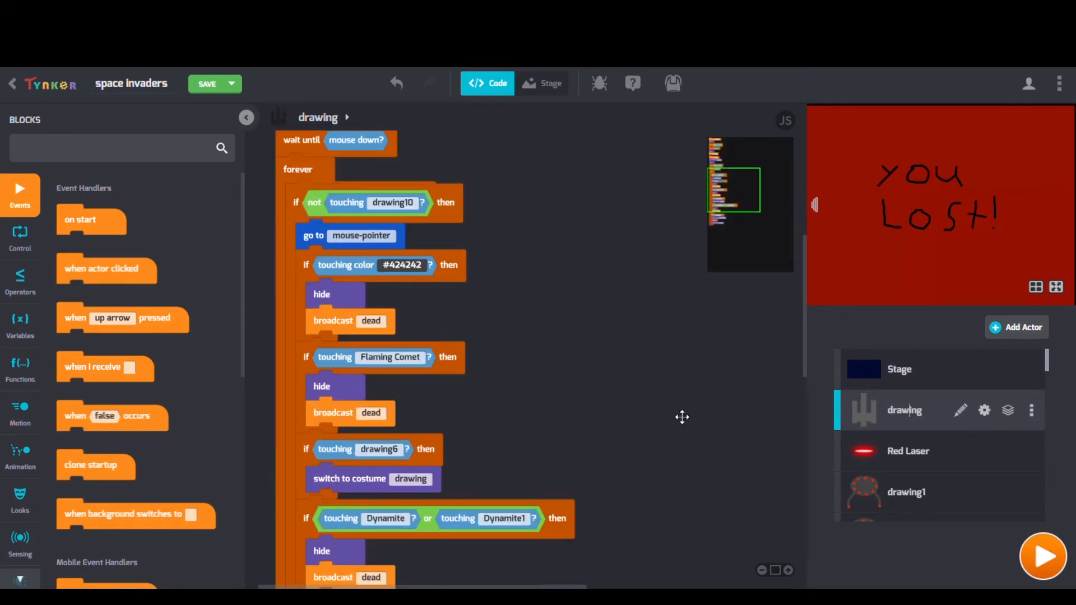
left_click(908, 451)
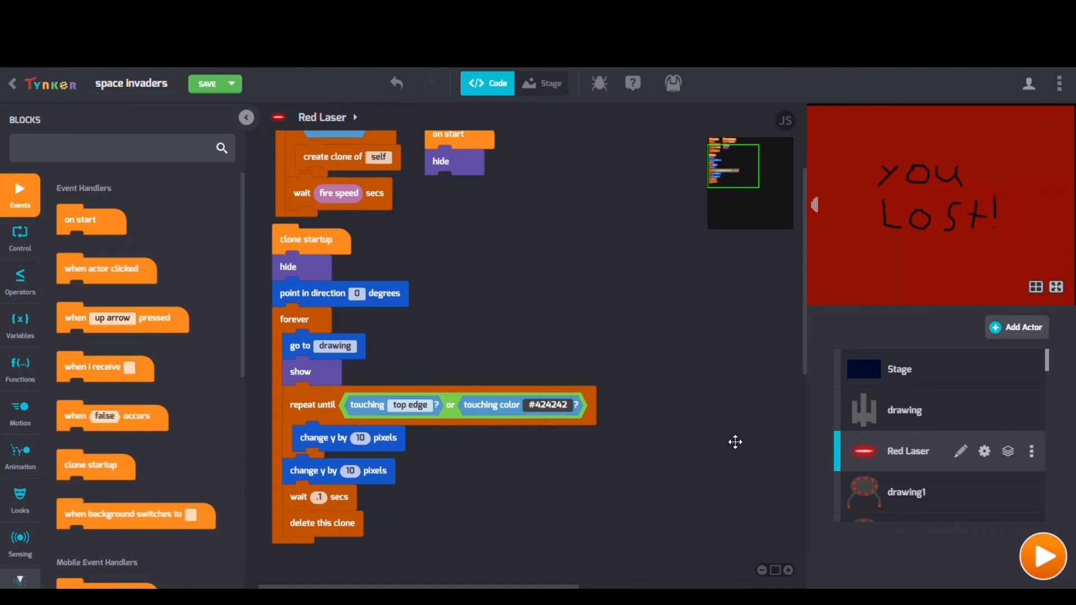
left_click(906, 492)
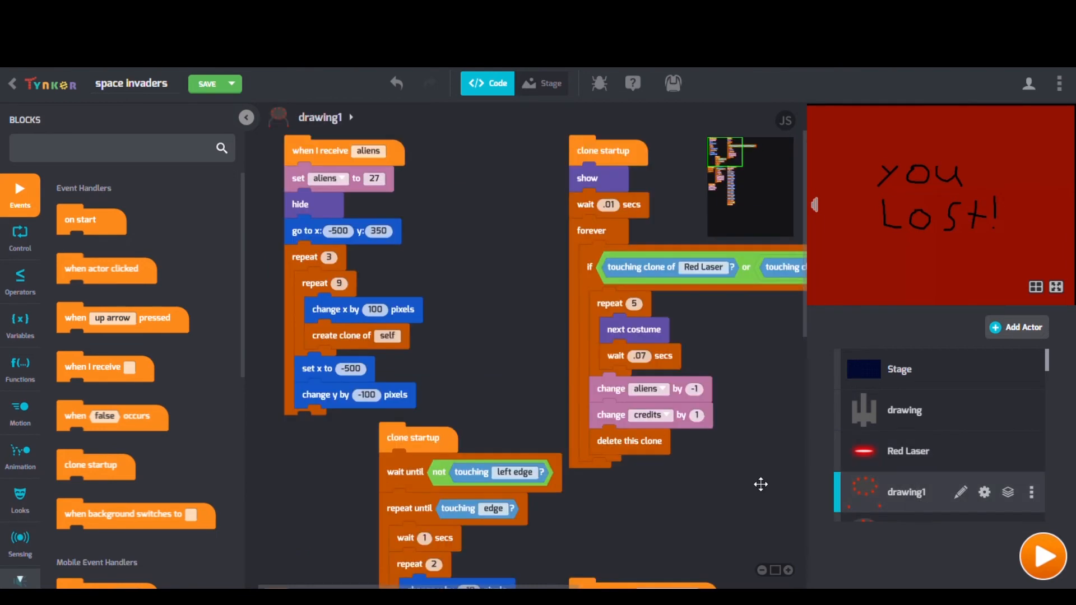
left_click(1043, 556)
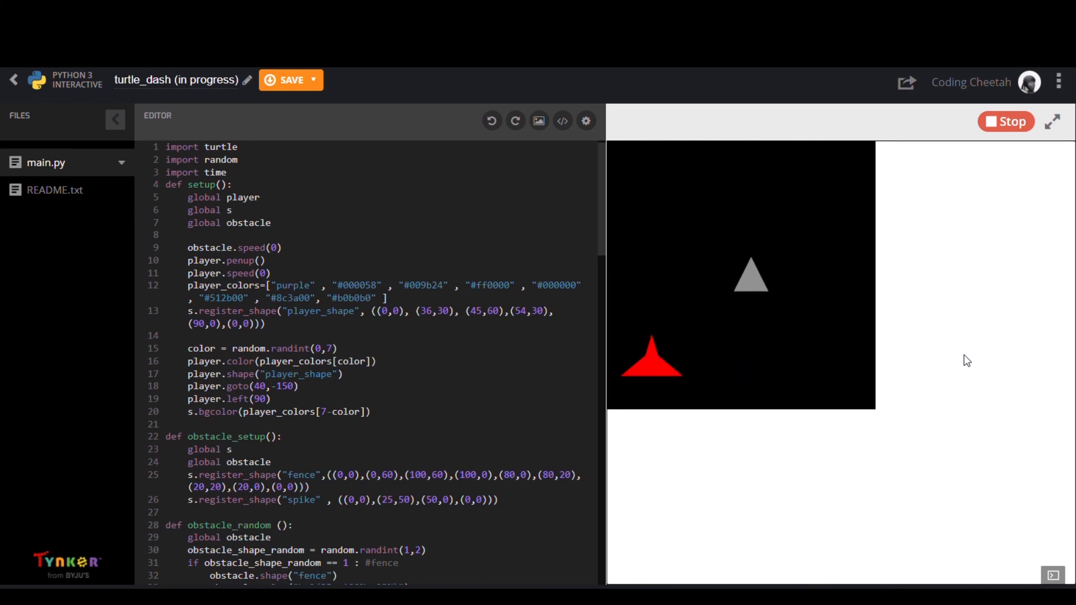
Scroll main.py to view turtle_dash's obstacle and lane randomizing functions.
scroll("down", 3)
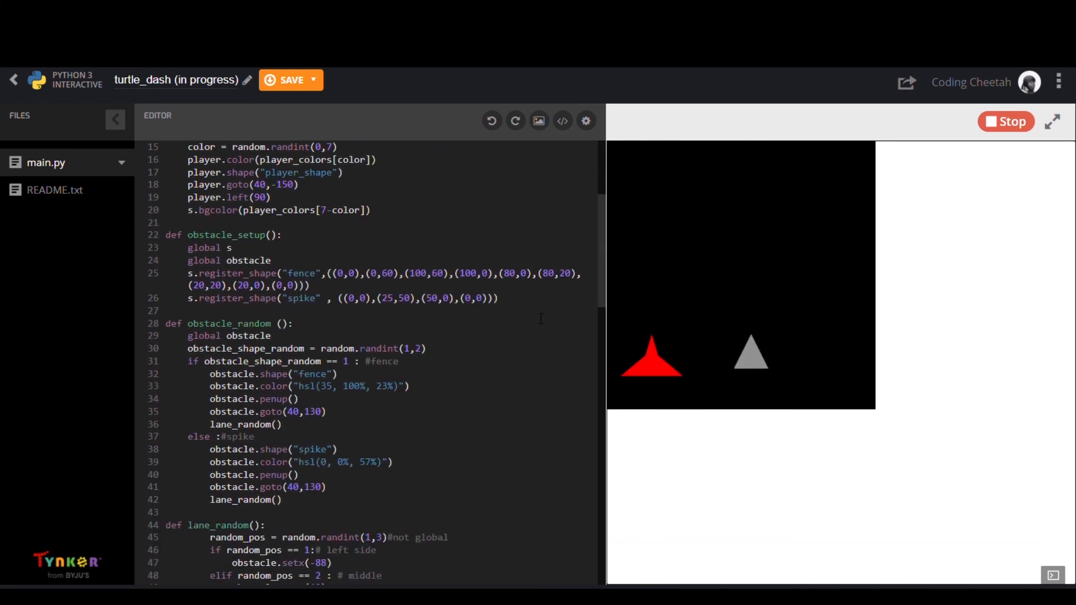